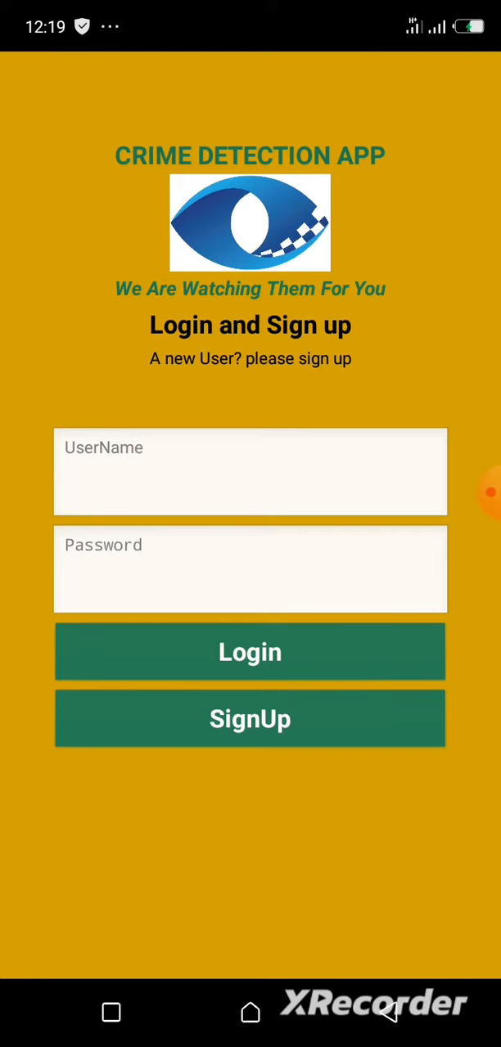
Fill the login form with a partial username and a three-character hidden password
left_click(249, 471)
type("fortune")
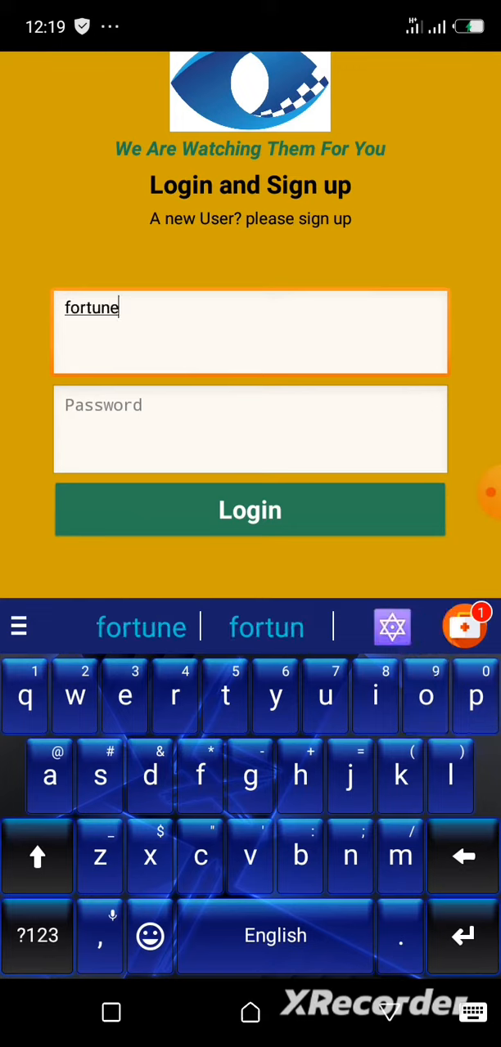
type("lla")
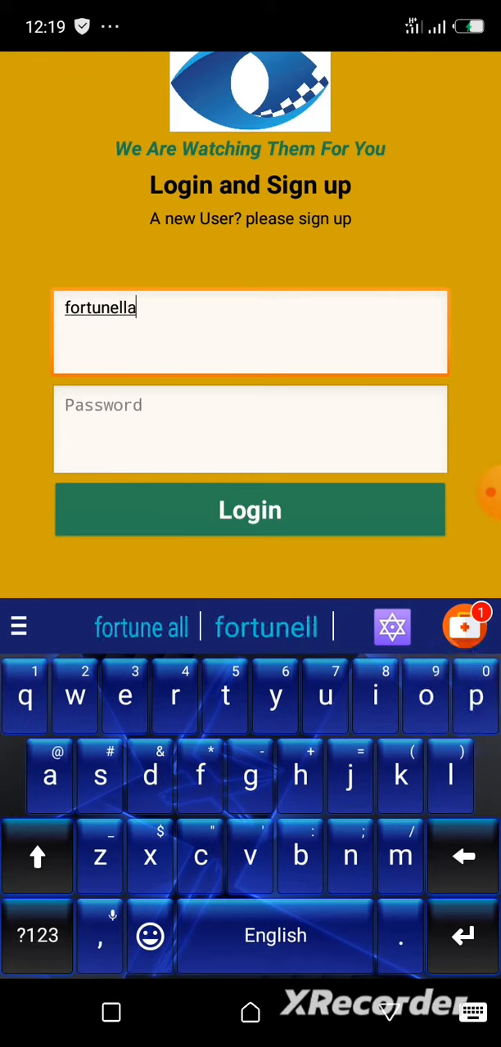
left_click(249, 428)
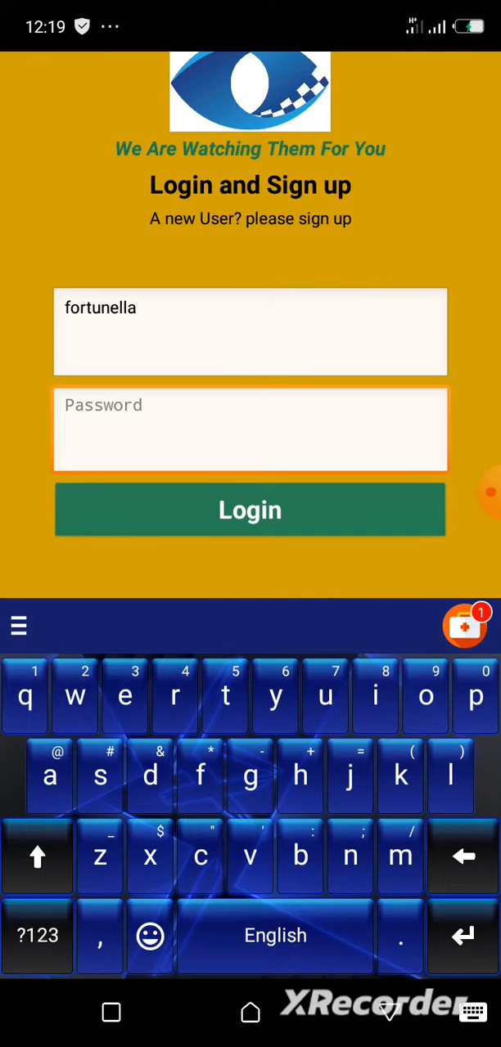
type("2")
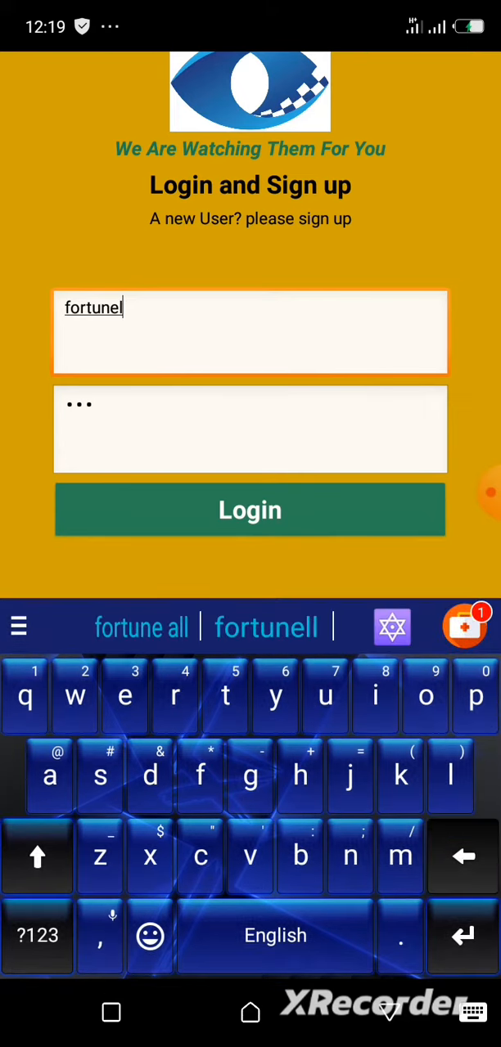
Correct the username to fortunella and log in, getting the Login Successful confirmation
left_click(248, 429)
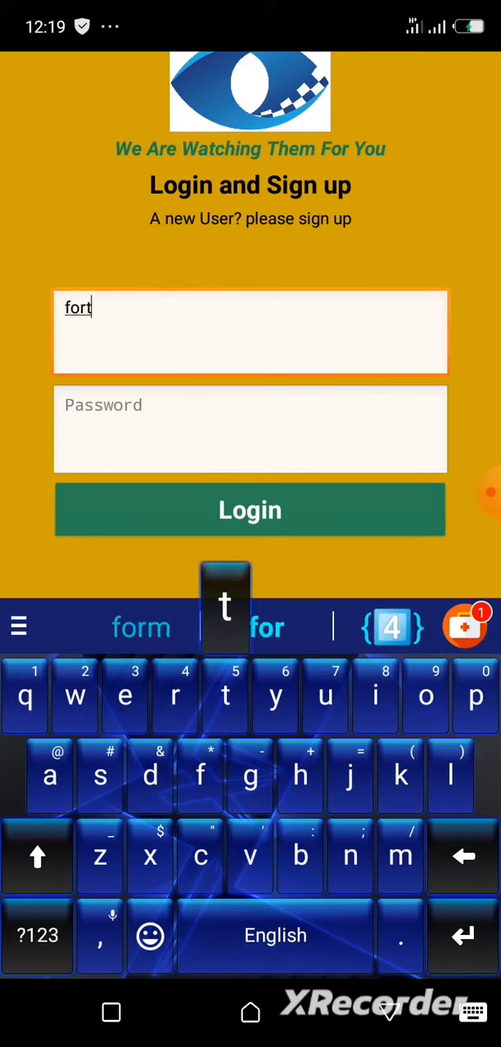
type("unella")
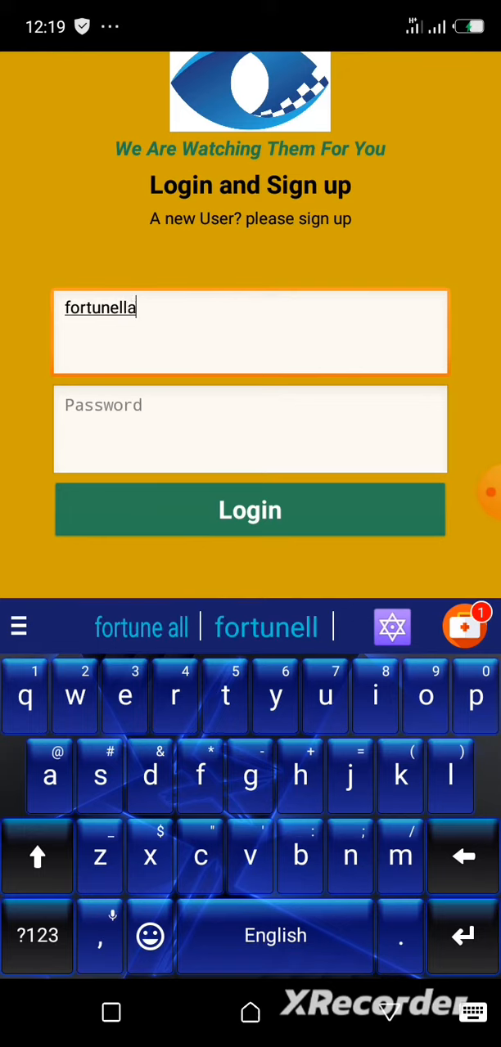
left_click(249, 429)
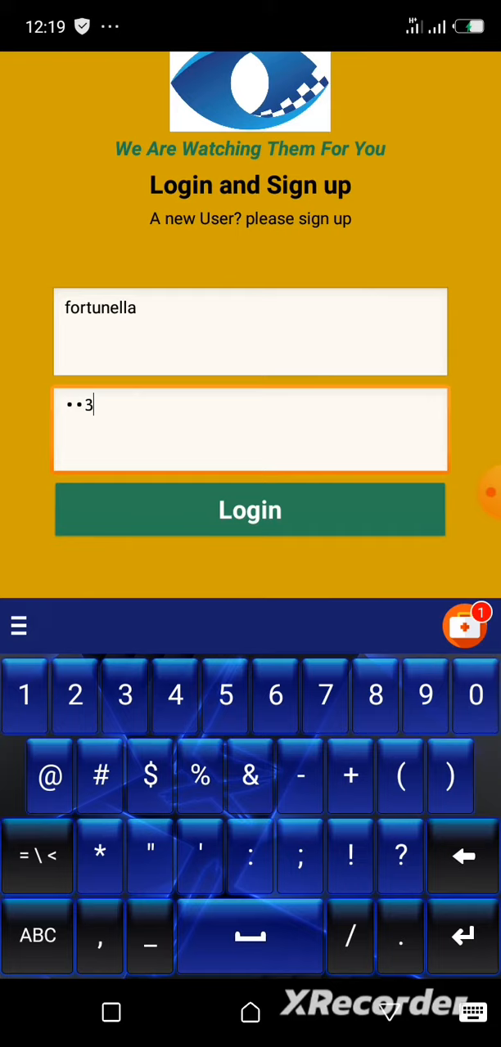
left_click(248, 508)
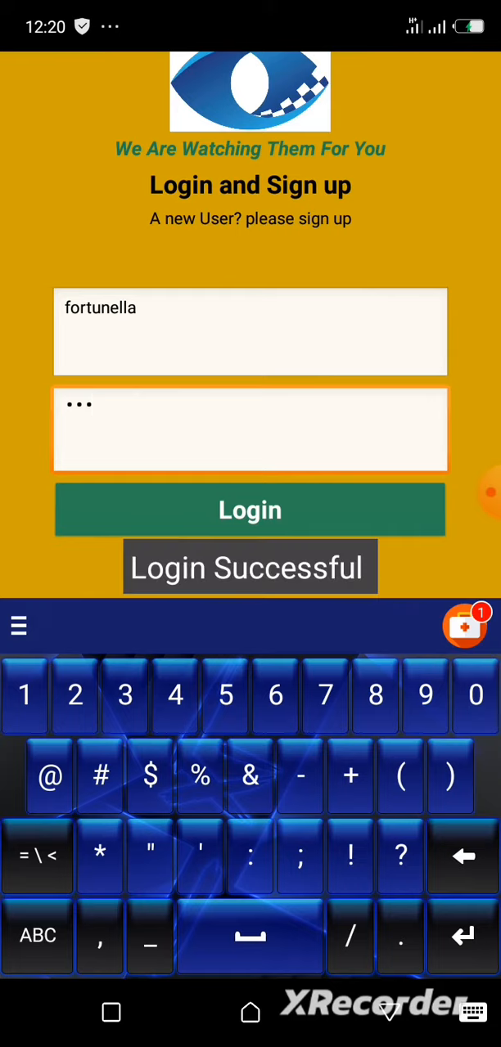
On the Help Screen mark Phone theft and send the help request, confirming rescue is coming
left_click(251, 510)
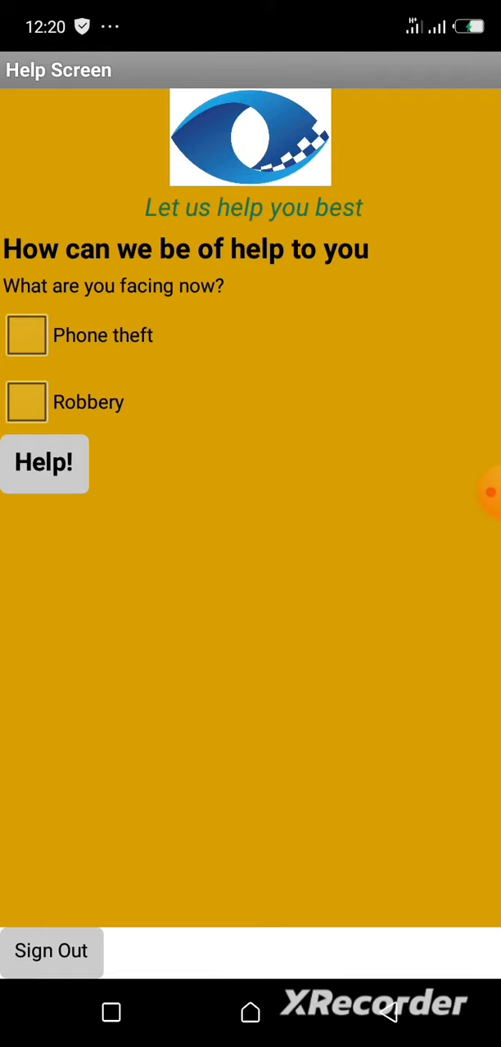
left_click(26, 336)
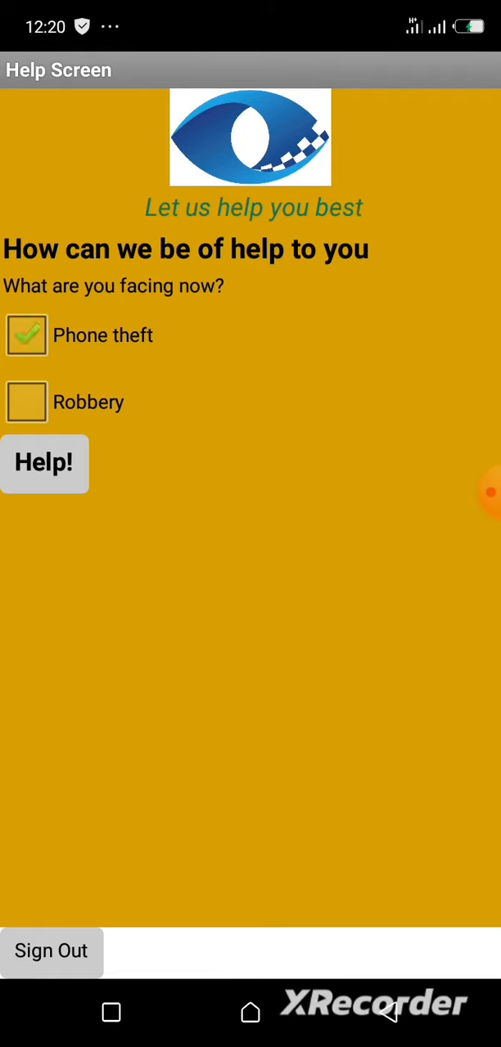
left_click(44, 463)
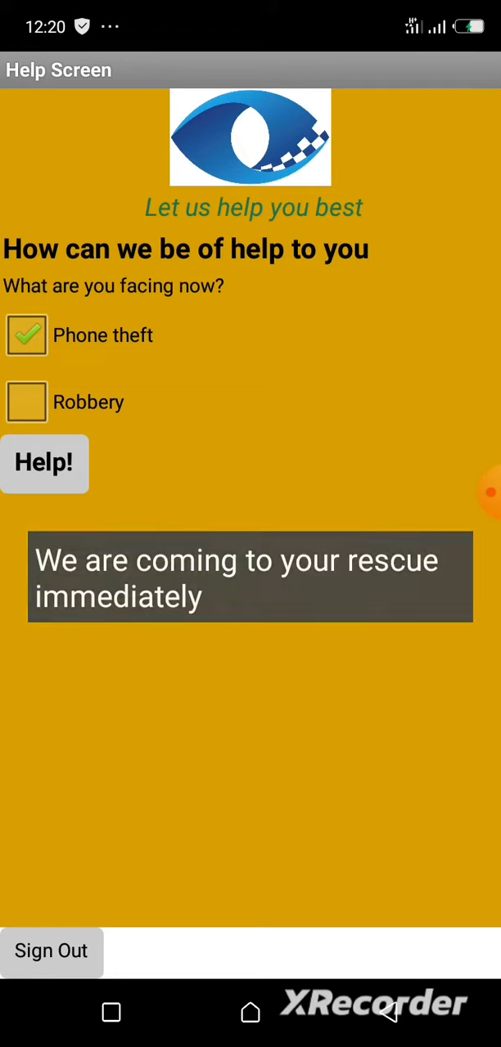